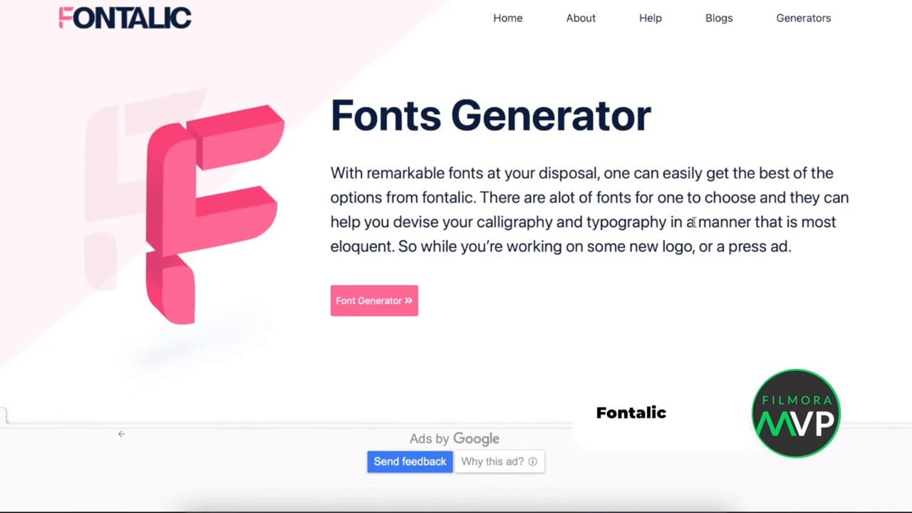
Generate decorated February styles like Symbols, Sorcerer and Spacing in Fontalic, loading more fonts
left_click(373, 300)
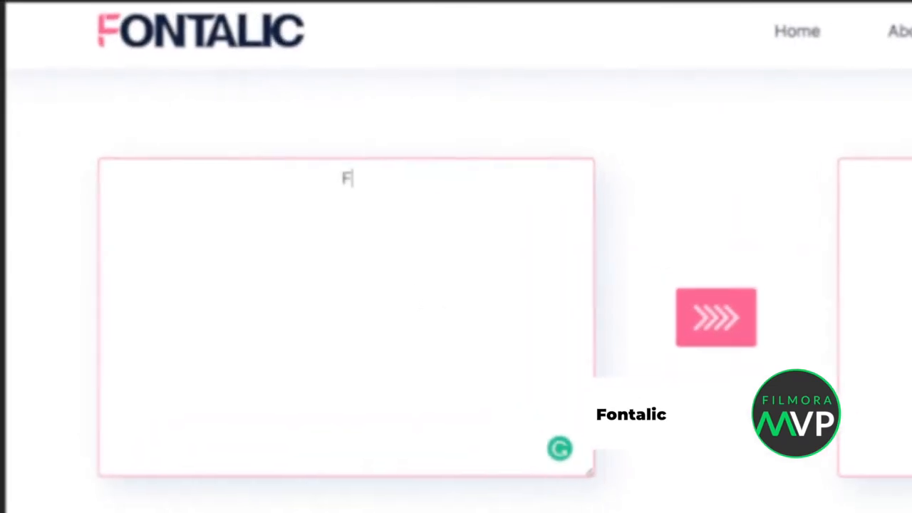
type("ebruary")
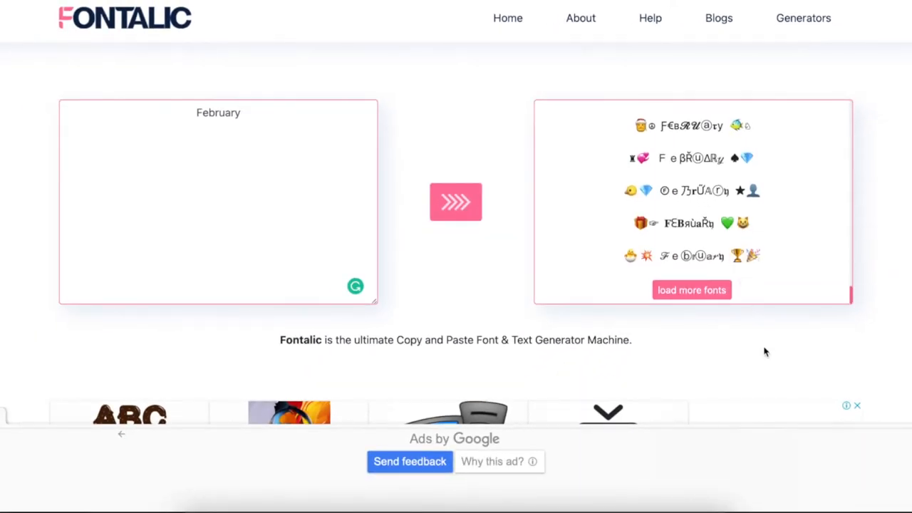
left_click(691, 290)
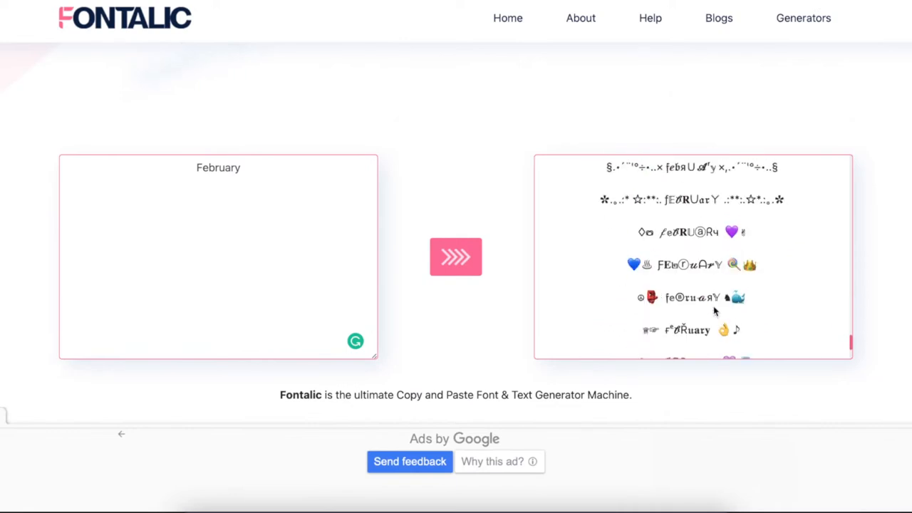
scroll("down", 3)
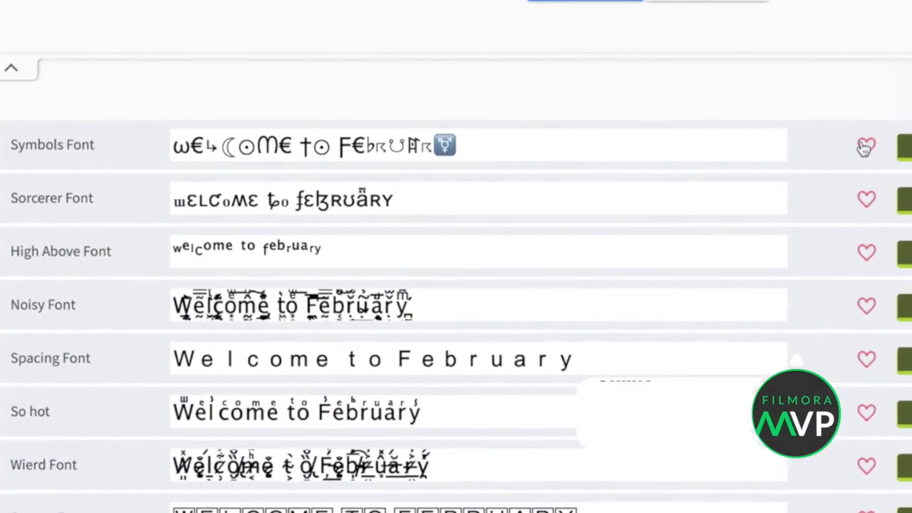
Enter 'Welcome to February' in Cool Fonts Online and scroll through the generated styles
scroll("down", 3)
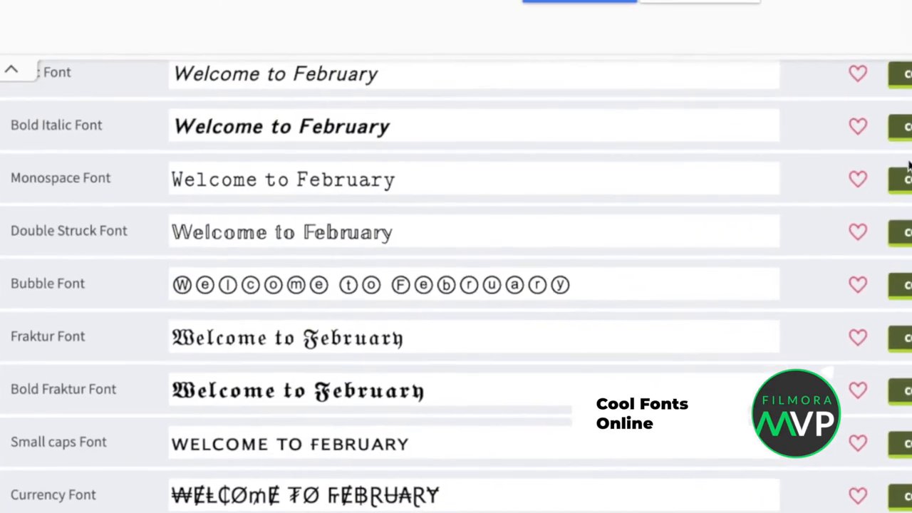
left_click(689, 258)
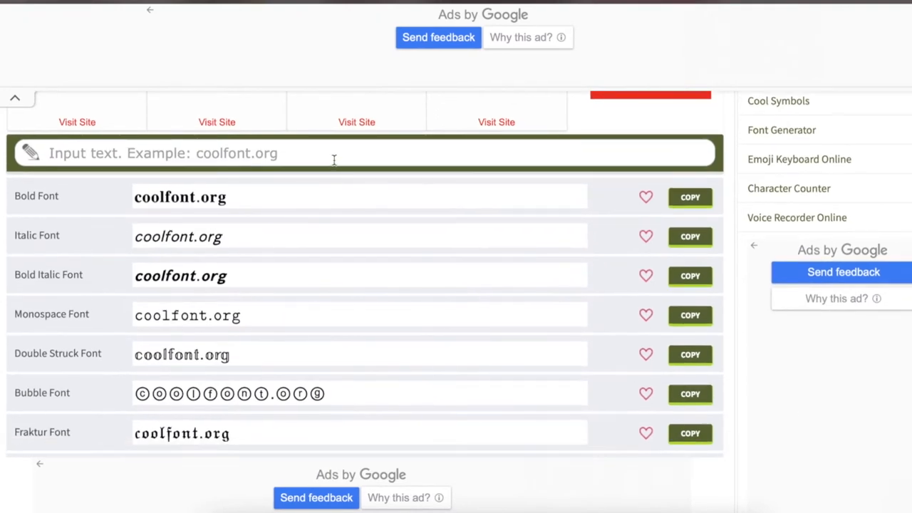
type("Welcome to February")
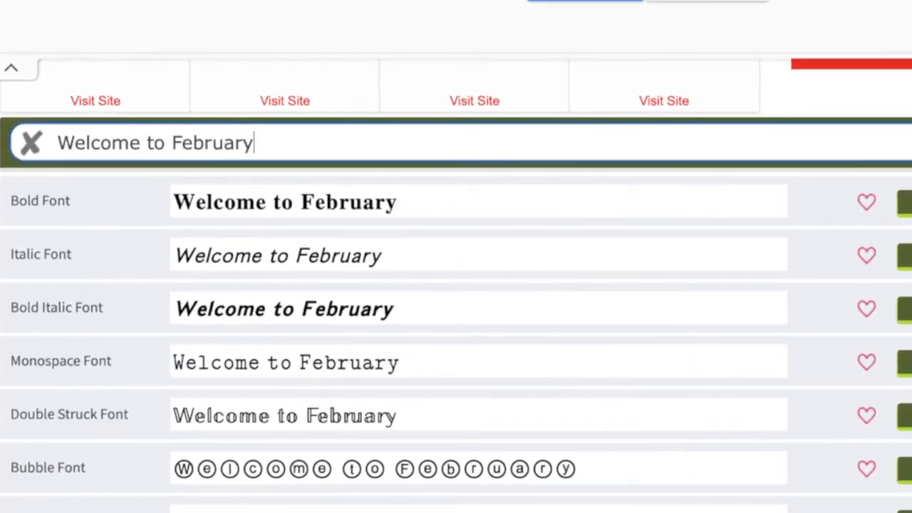
scroll("down", 3)
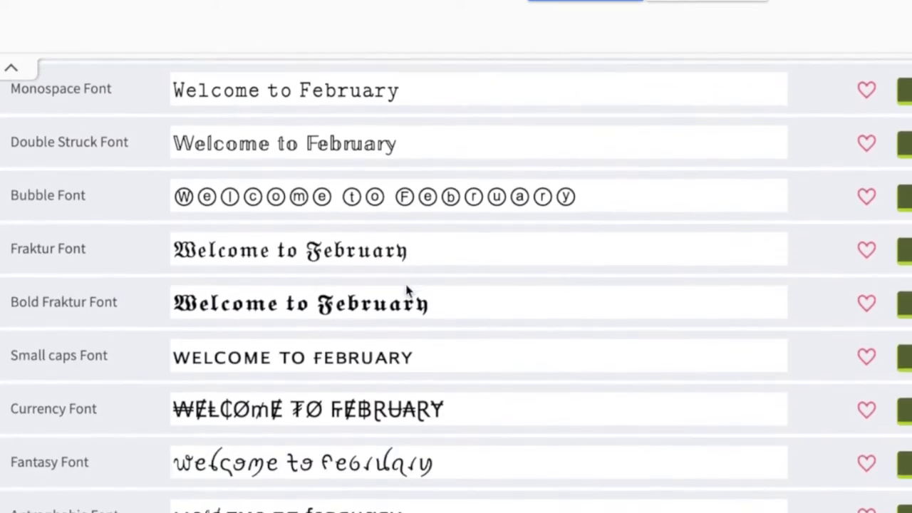
scroll("down", 3)
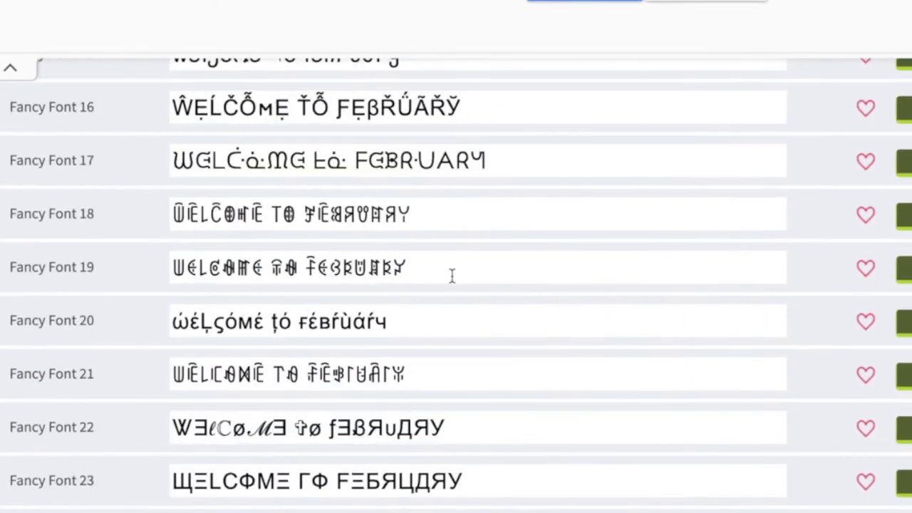
scroll("down", 3)
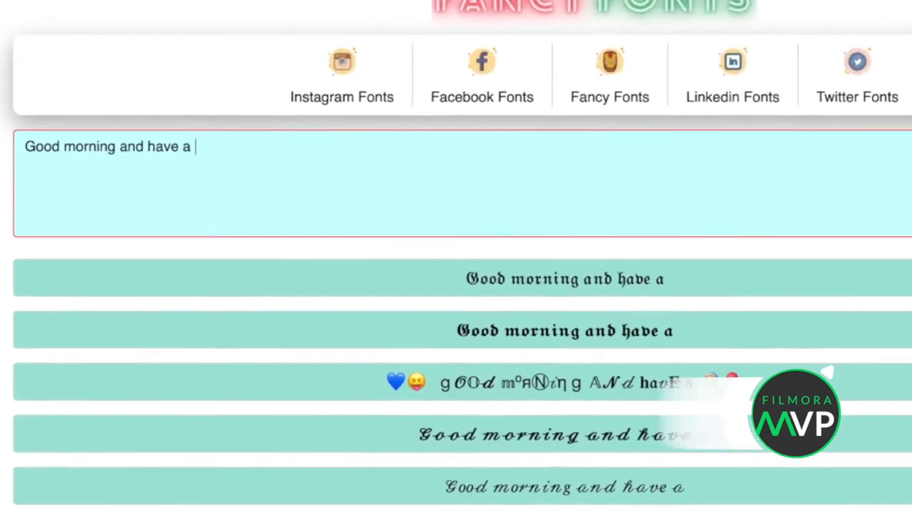
Style 'Good morning and have a beautiful day ahead' on FancyFonts.top, adding fancy lines and sparkles
type("bea")
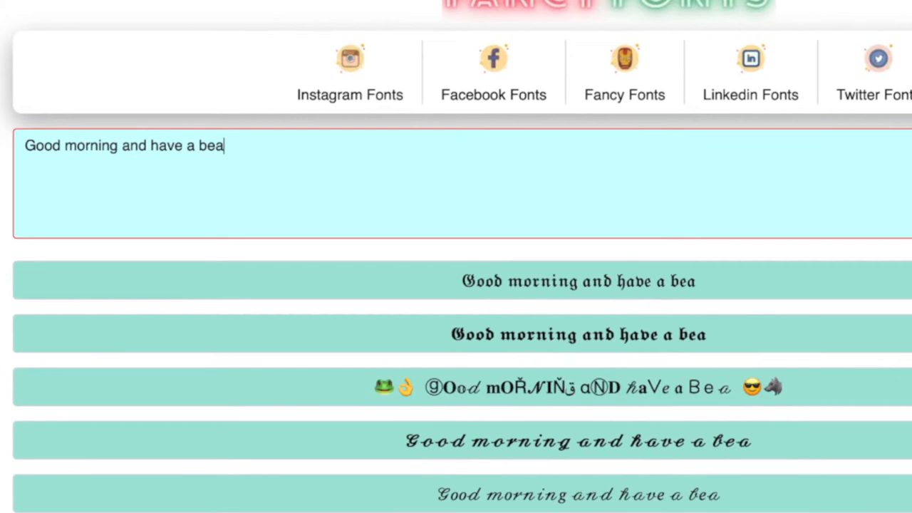
type("utiful day ahead")
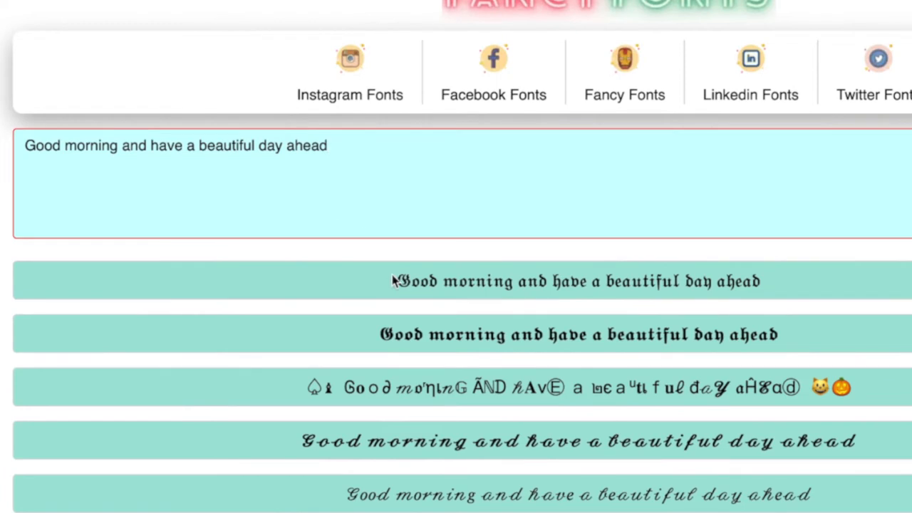
scroll("down", 3)
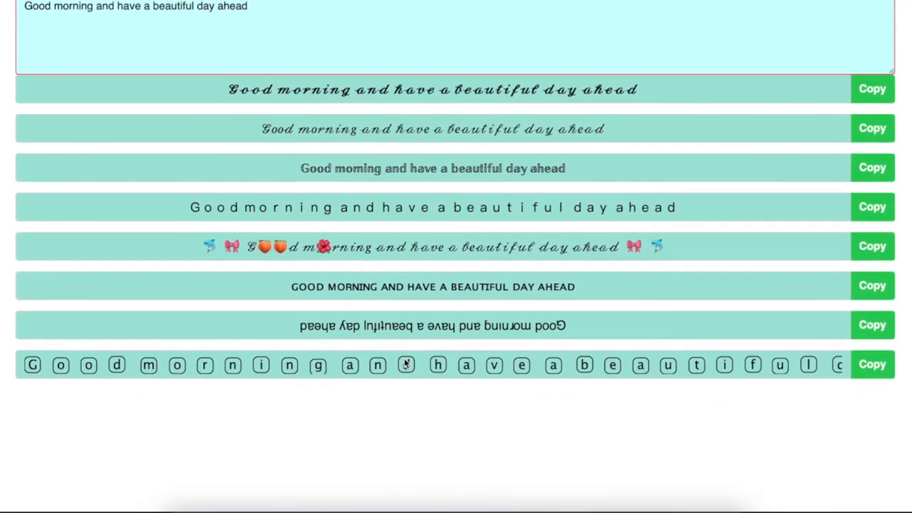
scroll("down", 3)
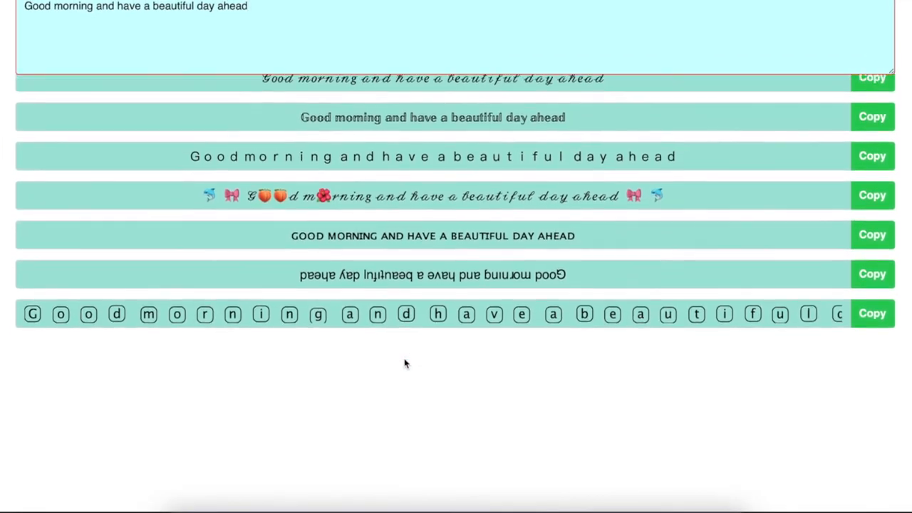
scroll("down", 3)
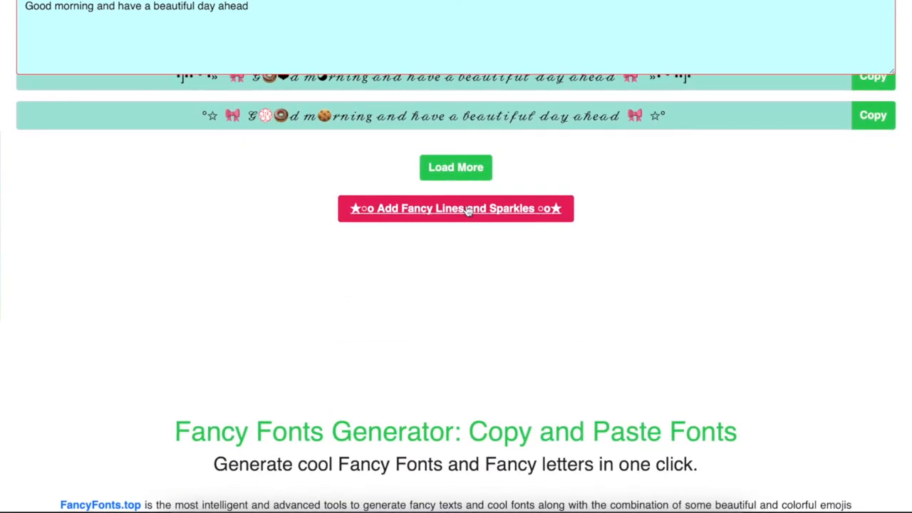
left_click(456, 208)
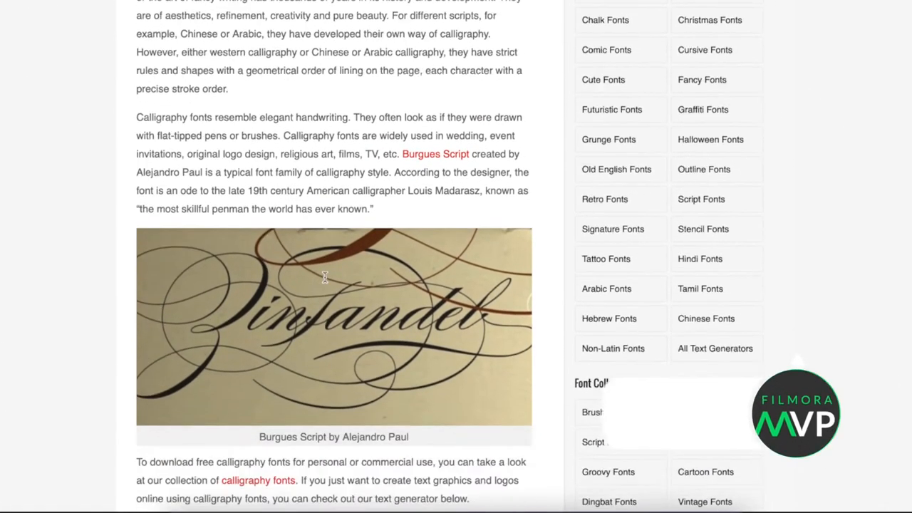
Scroll to Font Meme's calligraphy text generator and enter 'Helo beautiful'
scroll("down", 3)
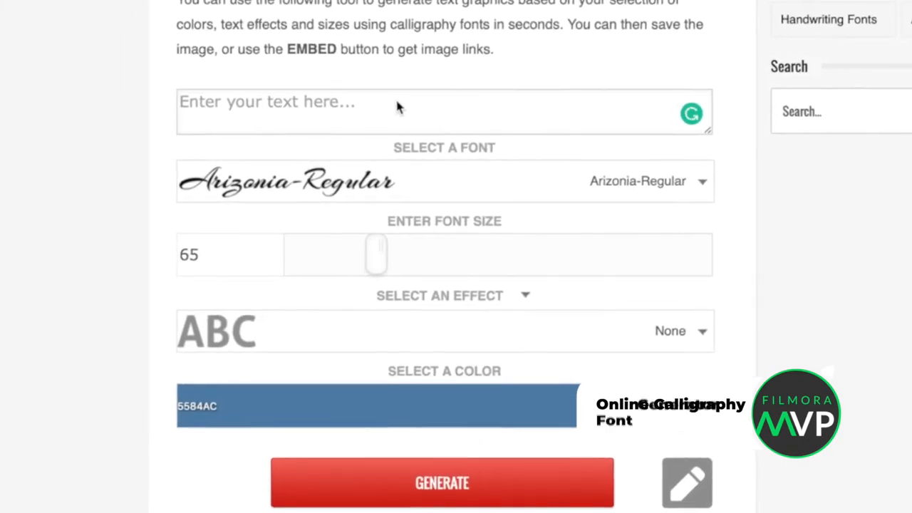
type("Helo beautiful")
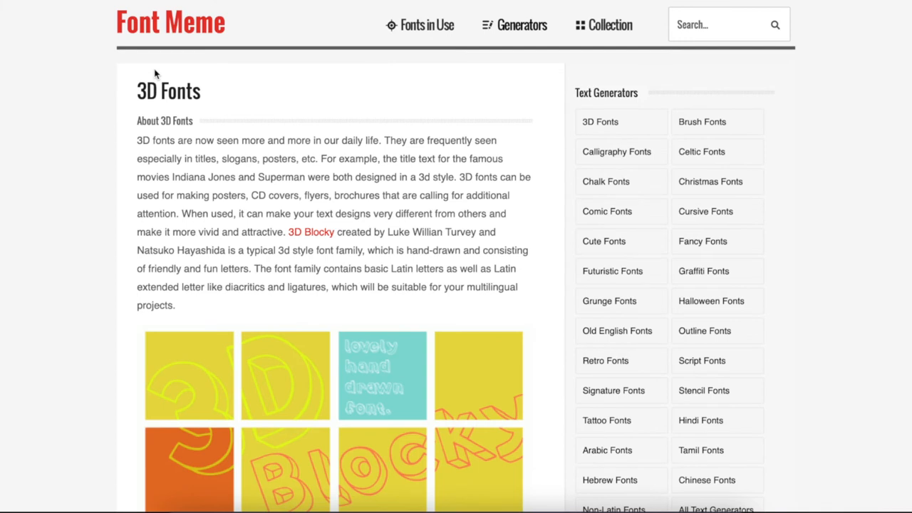
mouse_move(283, 188)
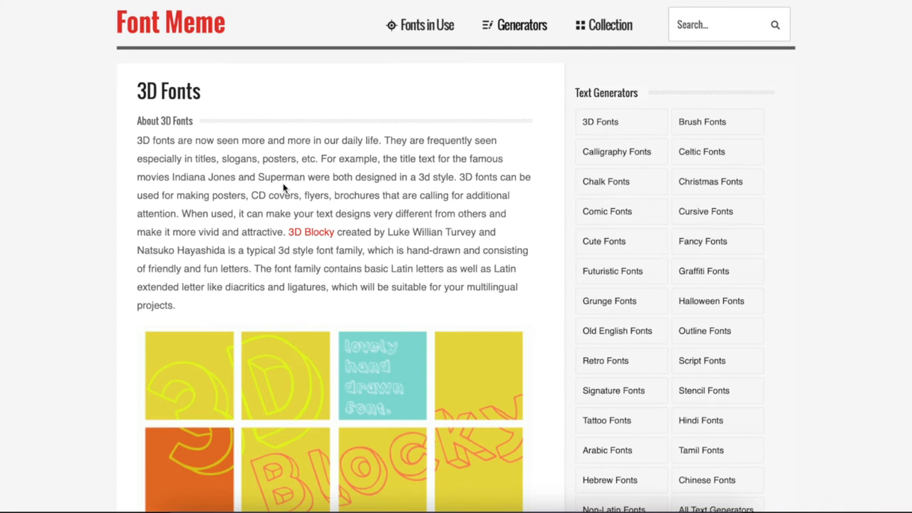
Scroll down the 3D Fonts page to the generator showing 'Helo beautiful' in AgentRed
scroll("down", 3)
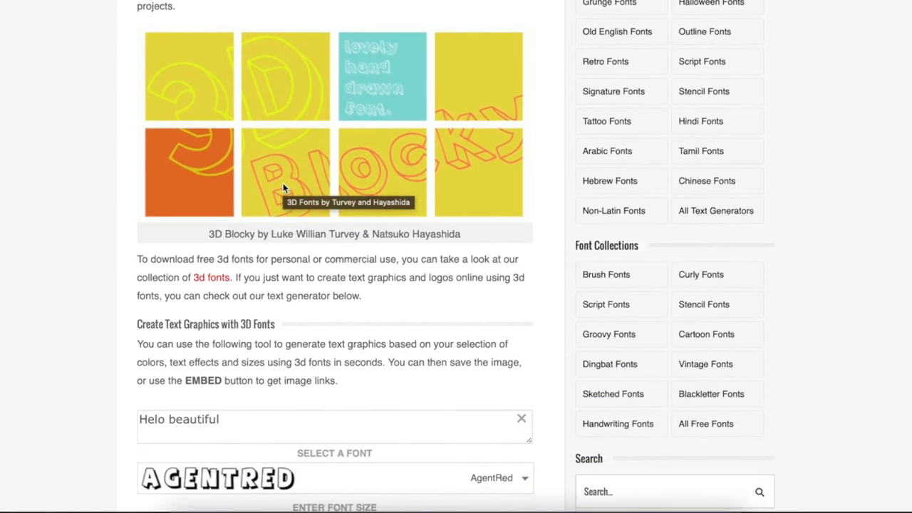